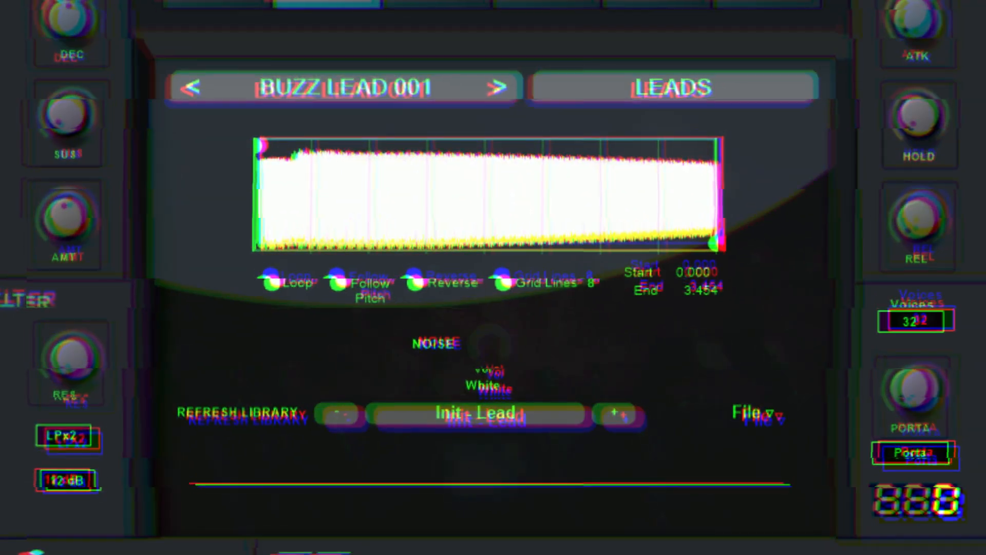
Step: Show Buzz Lead 001's modulation page with its LFO cutoff, LFO pitch and envelope pitch routings
left_click(585, 90)
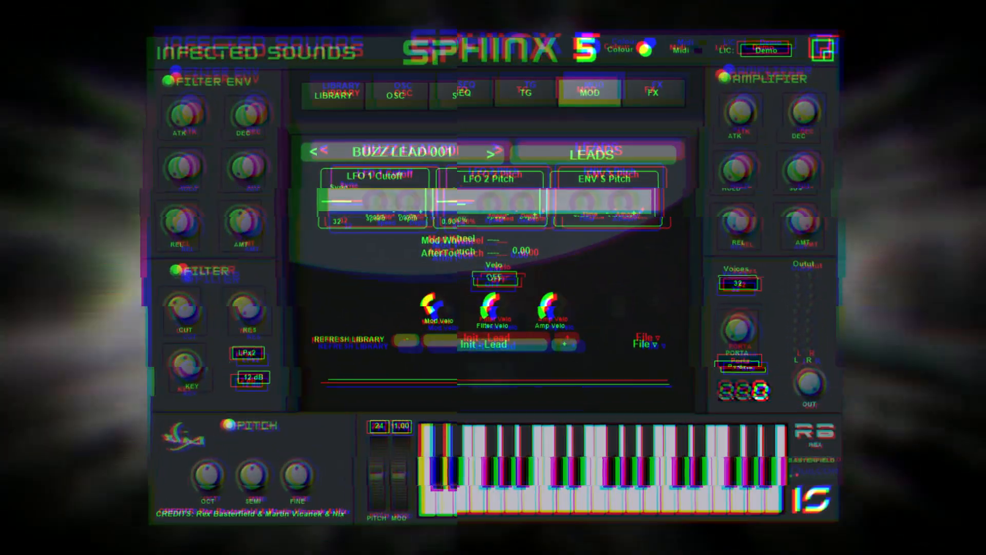
Step: View Buzz Lead 001's effects controls, then return to the oscillator sample waveform
left_click(654, 92)
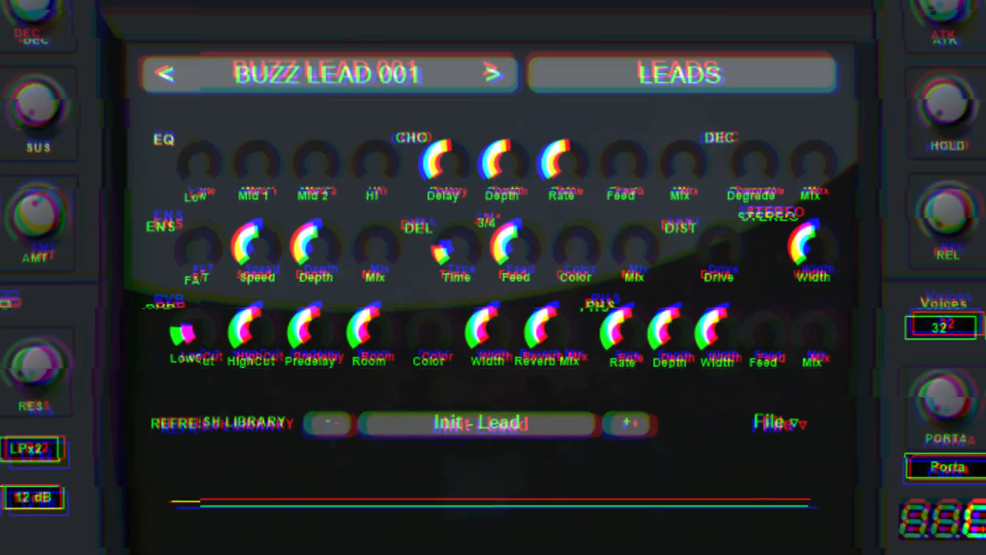
left_click(404, 106)
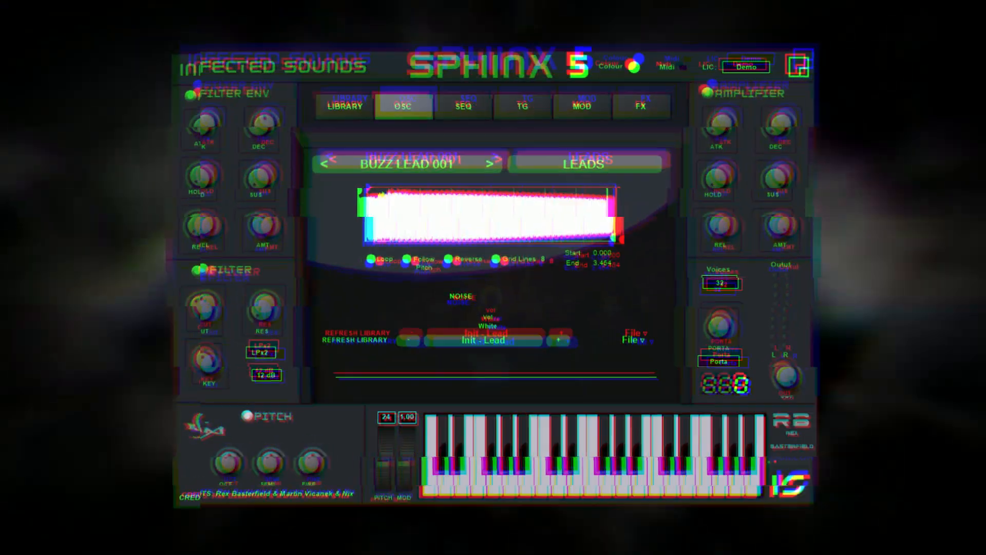